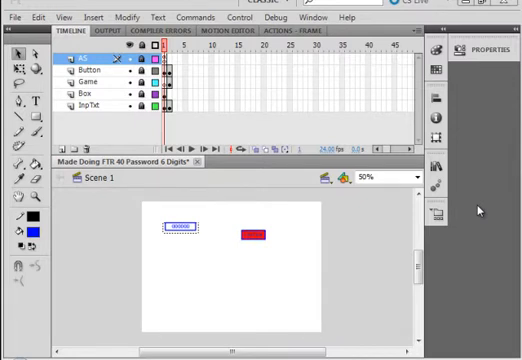
pyautogui.moveTo(228, 236)
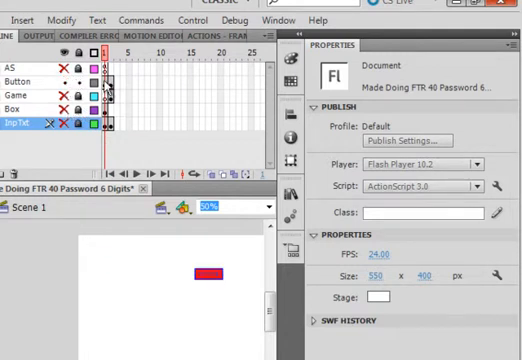
# - Select the AS layer keyframe and review the script comparing Guess_txt with 123456
pyautogui.click(22, 80)
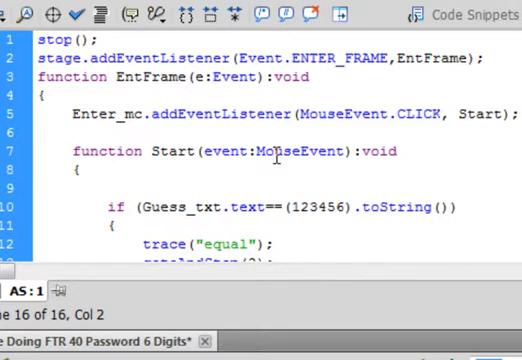
pyautogui.moveTo(90, 62)
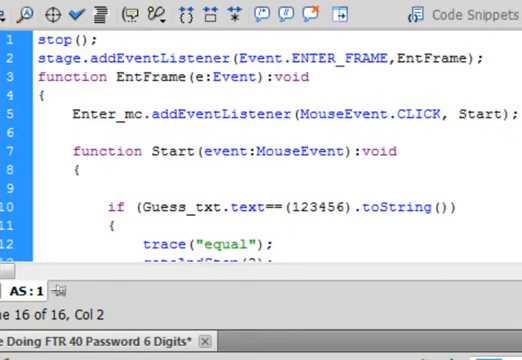
pyautogui.scroll(-3)
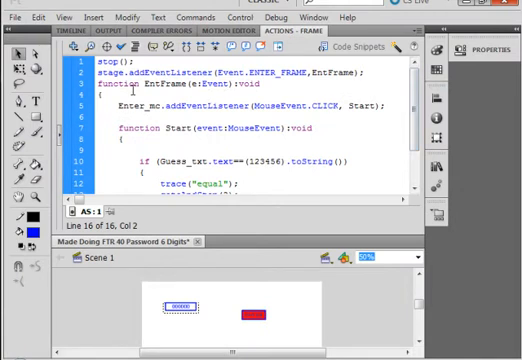
# - Close the Actions panel and show frame 2 with the Game or Whatever text
pyautogui.click(68, 36)
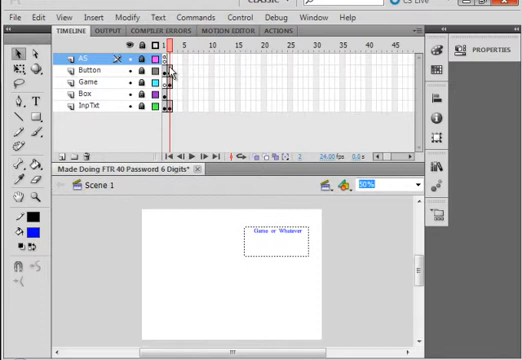
pyautogui.click(92, 72)
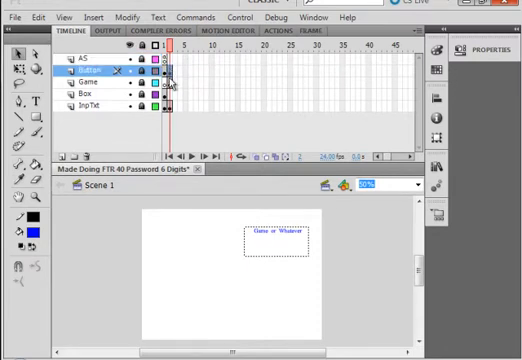
pyautogui.click(96, 104)
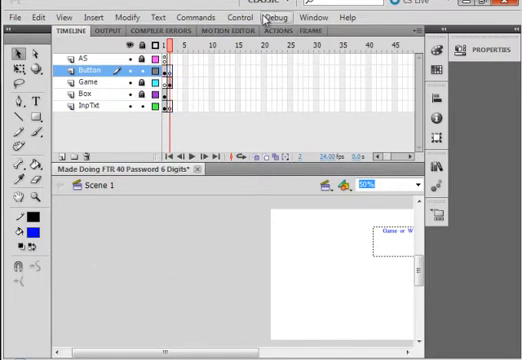
# - Test the movie with 123456, see the null object reference error, and return to the timeline
pyautogui.click(240, 16)
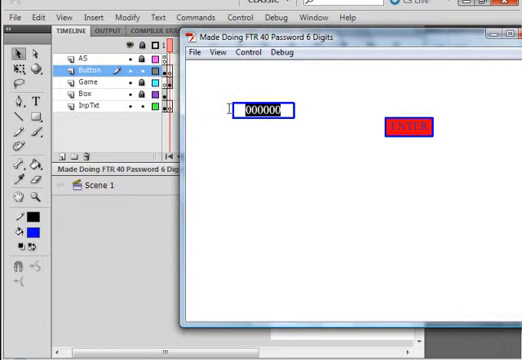
pyautogui.write('123456')
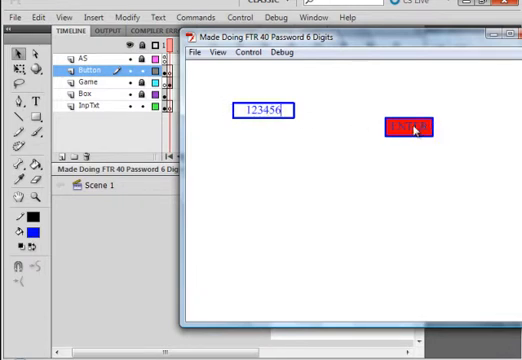
pyautogui.click(408, 128)
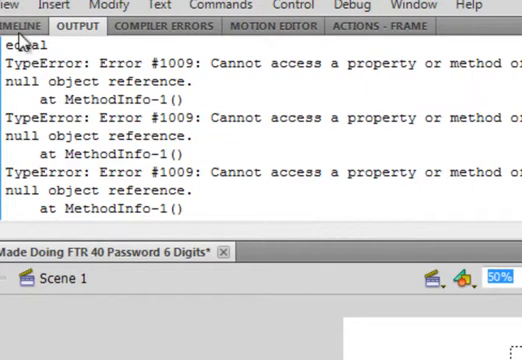
pyautogui.click(32, 26)
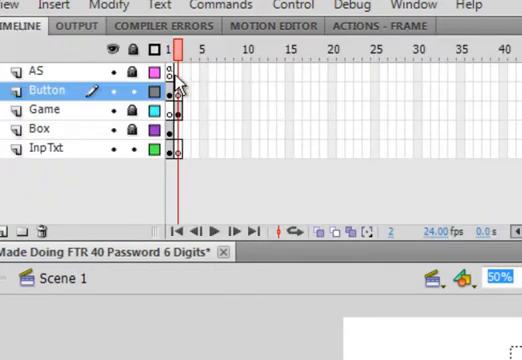
pyautogui.click(32, 72)
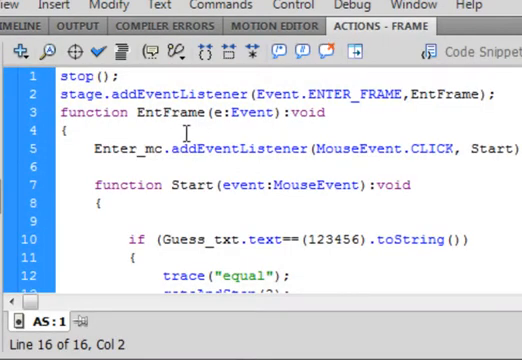
pyautogui.scroll(-3)
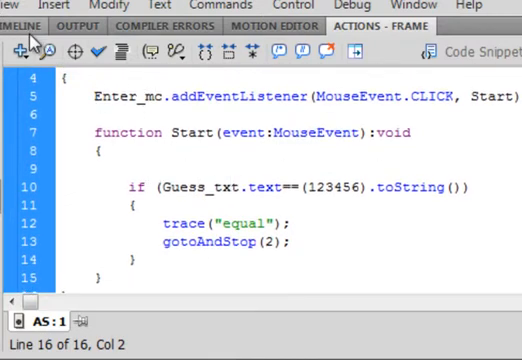
pyautogui.click(24, 24)
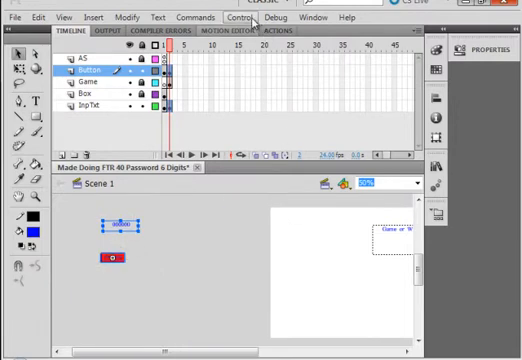
# - Retest the movie with the shorter guess 12345 and check the Output panel
pyautogui.click(240, 16)
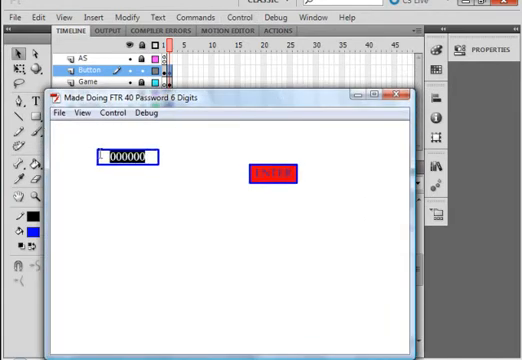
pyautogui.write('12345')
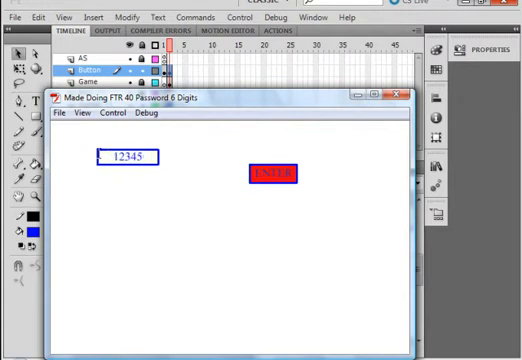
pyautogui.click(272, 174)
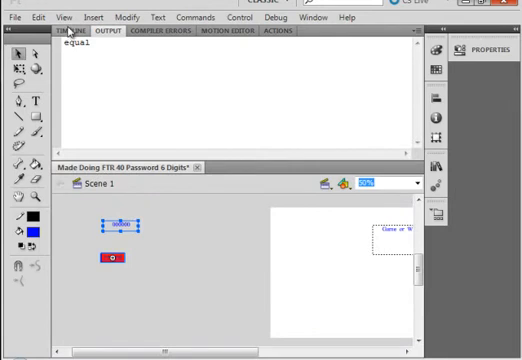
pyautogui.click(76, 40)
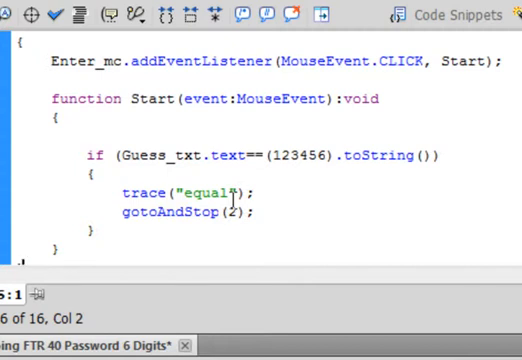
pyautogui.moveTo(298, 180)
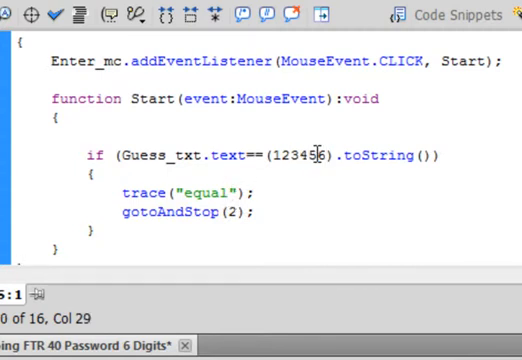
# - Replace the number 123456 in the if-condition with a quoted letters-and-digits string
pyautogui.doubleClick(296, 156)
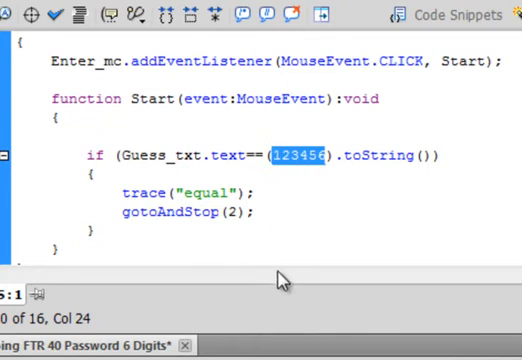
pyautogui.moveTo(282, 244)
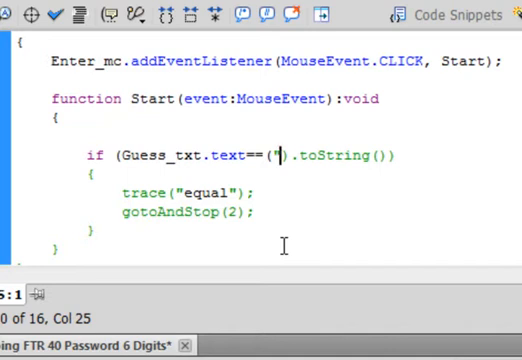
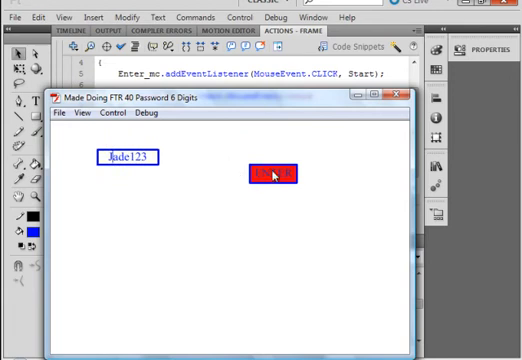
# - Submit the new alphanumeric password to reach the Game or Whatever frame, then close the test window
pyautogui.click(274, 172)
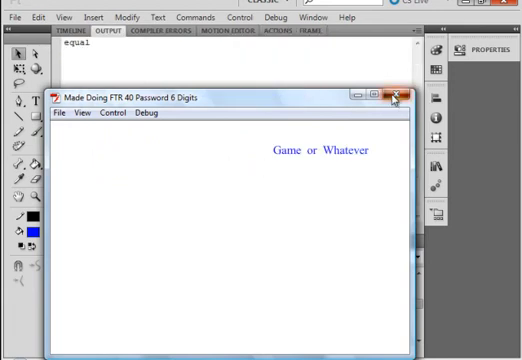
pyautogui.click(396, 96)
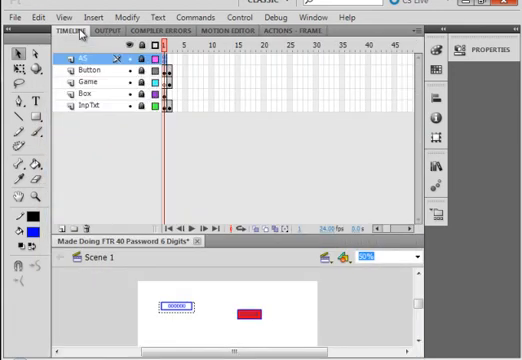